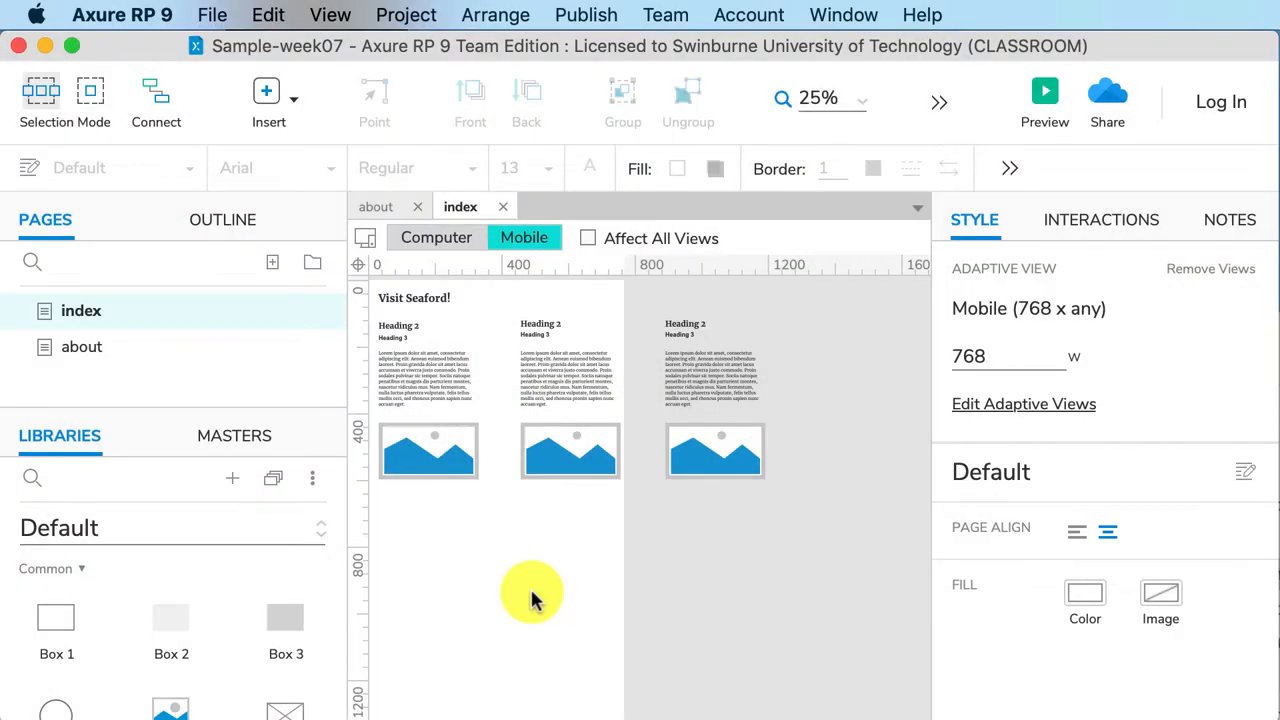
# Step: In Mobile view, shift the middle section beside the first, then preview the index page
pyautogui.click(436, 238)
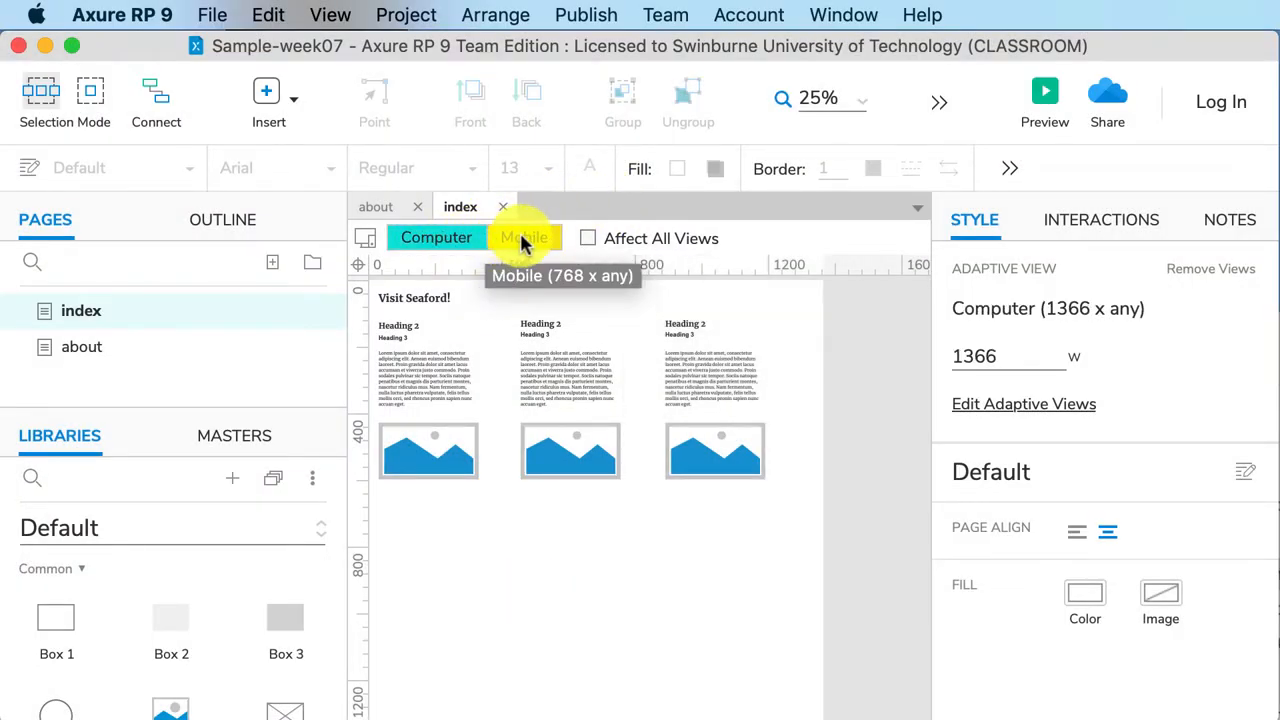
pyautogui.click(524, 238)
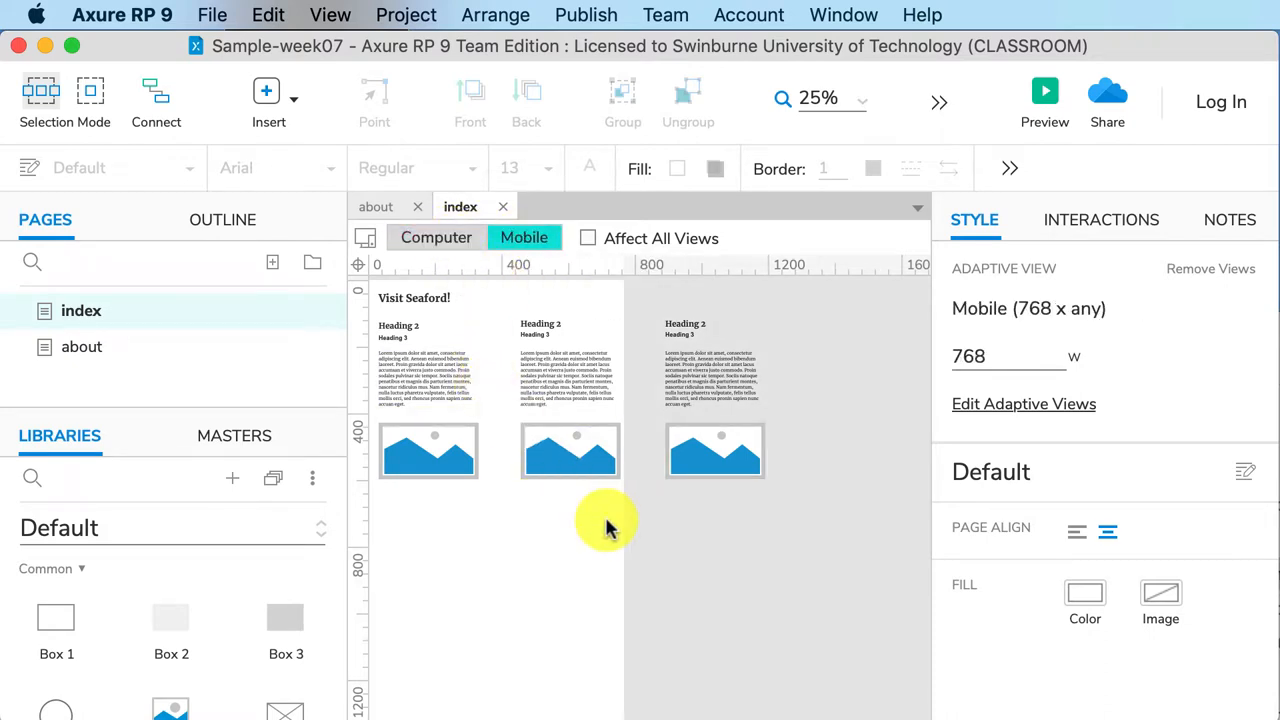
pyautogui.moveTo(585, 500)
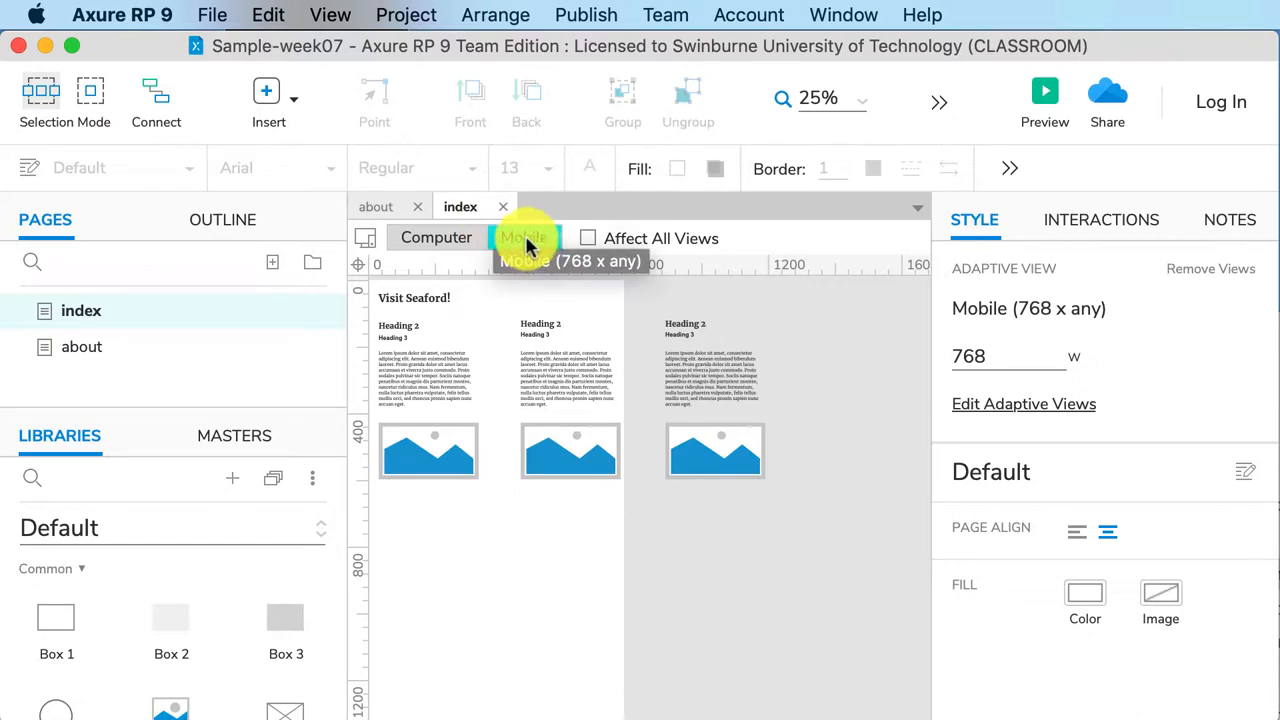
pyautogui.click(524, 238)
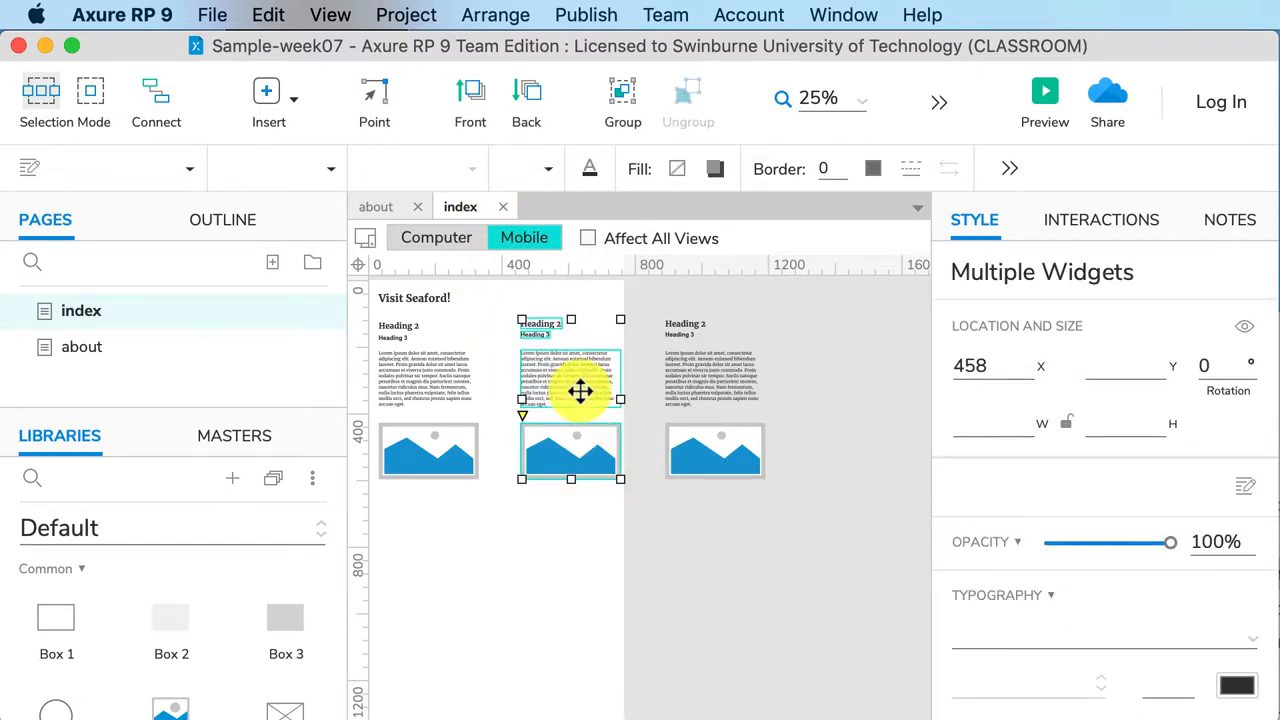
pyautogui.moveTo(580, 390); pyautogui.dragTo(565, 385)
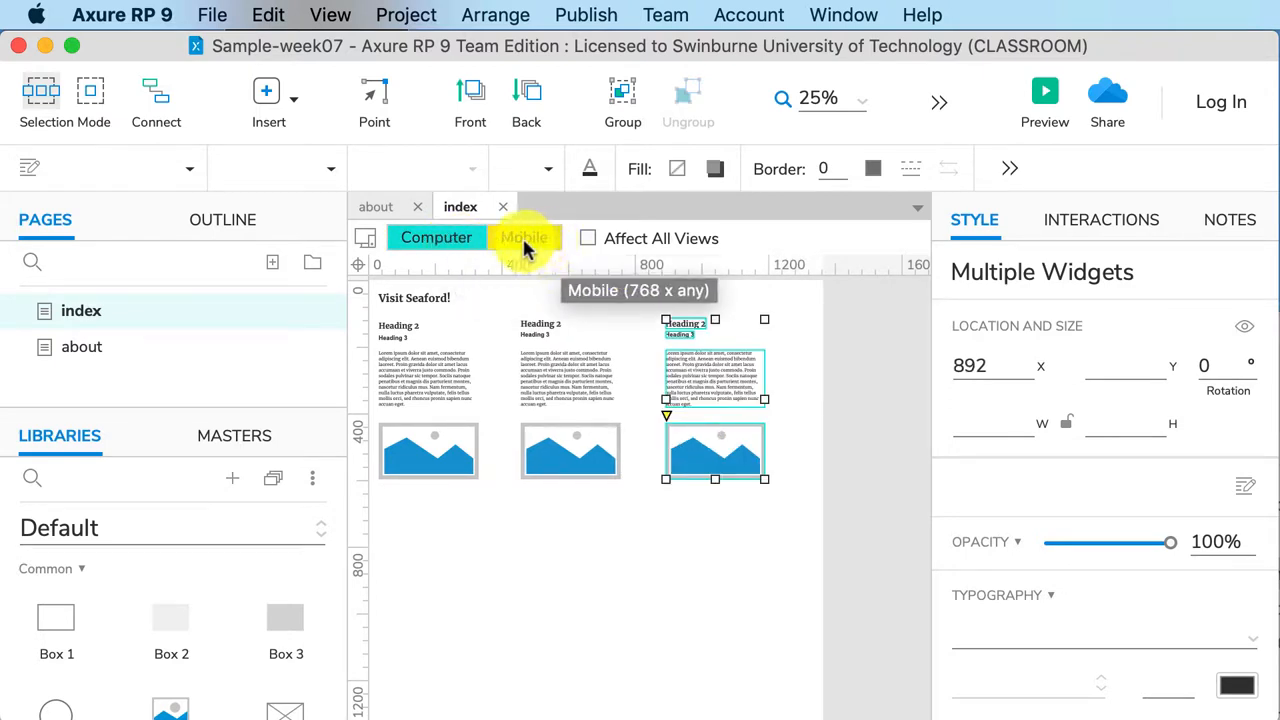
pyautogui.moveTo(525, 238)
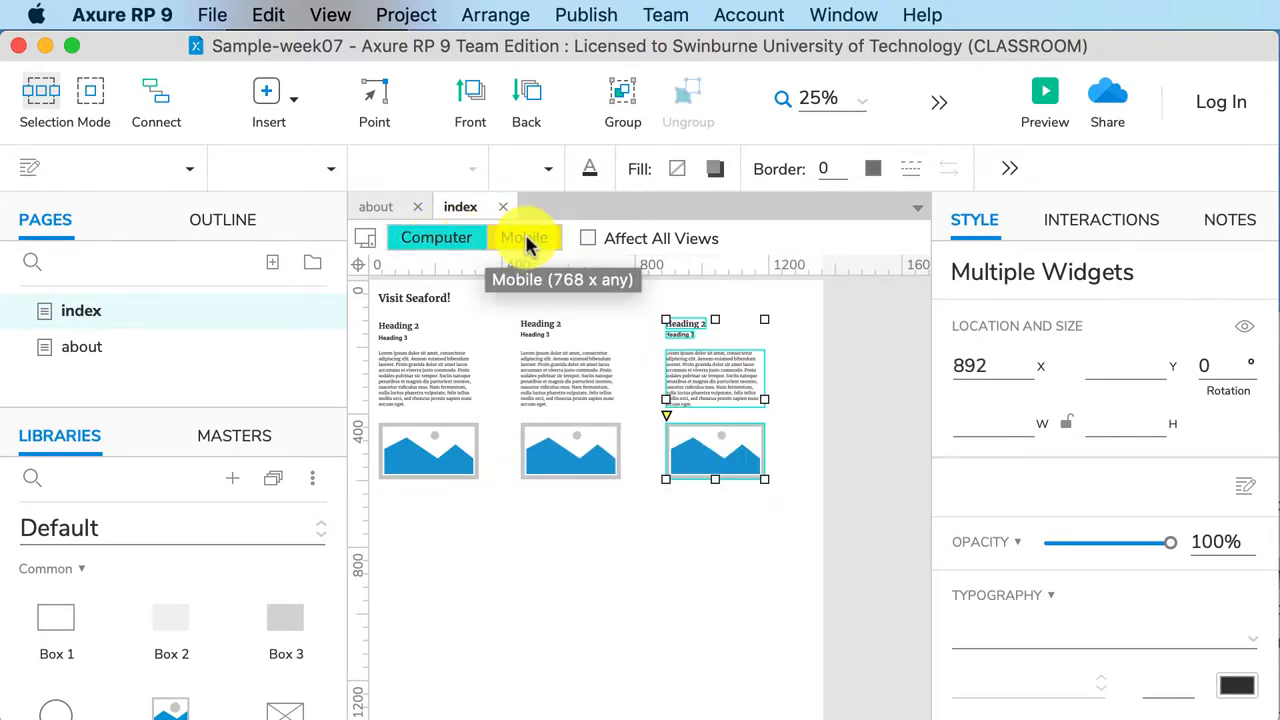
pyautogui.click(524, 238)
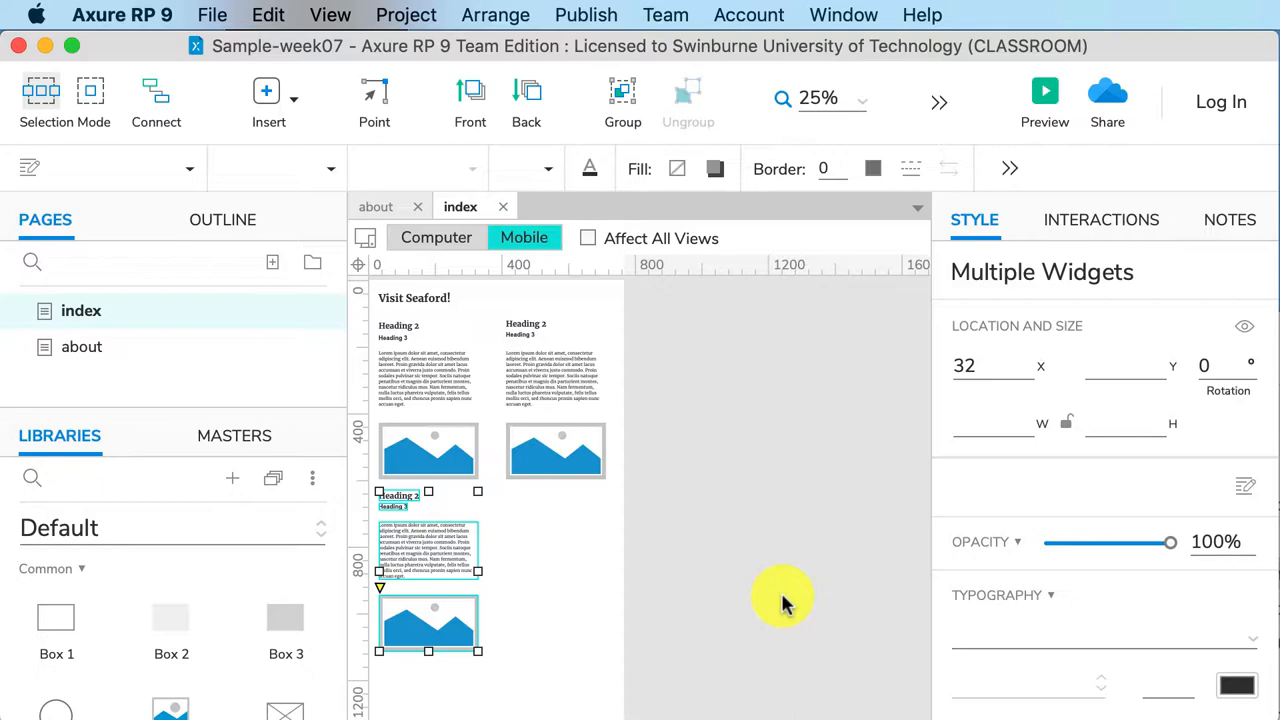
pyautogui.click(1045, 95)
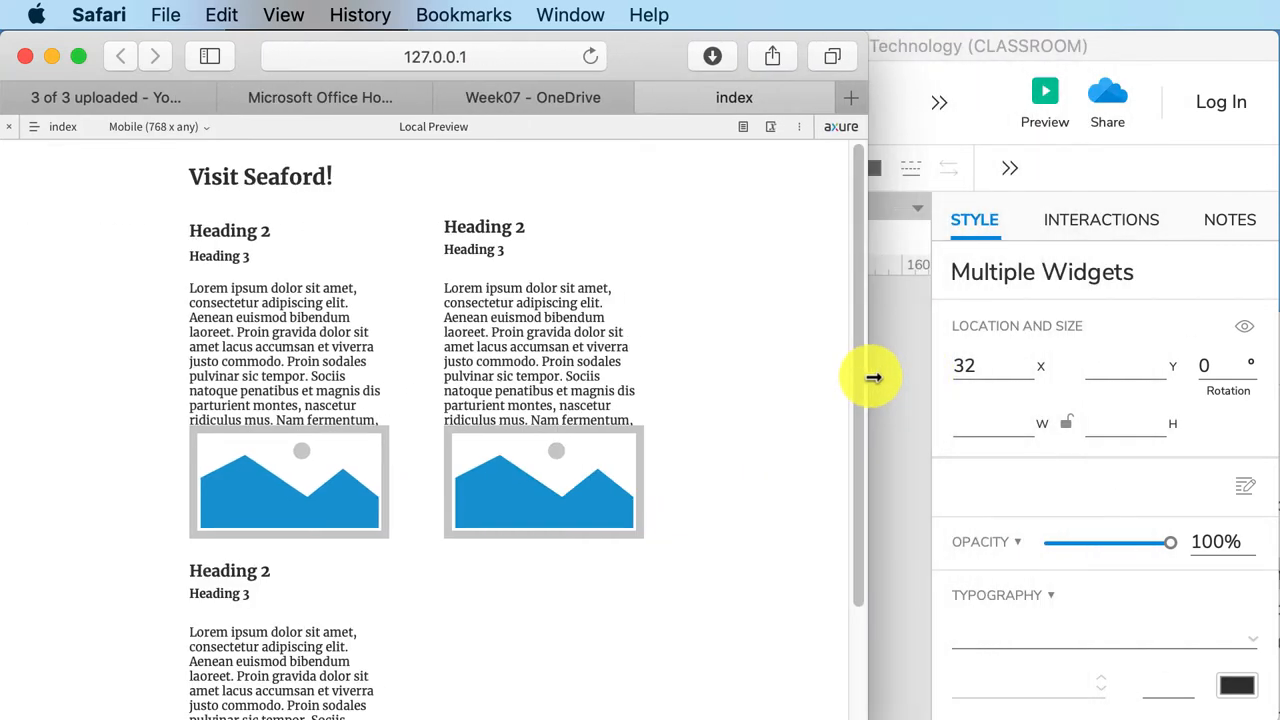
pyautogui.moveTo(869, 390)
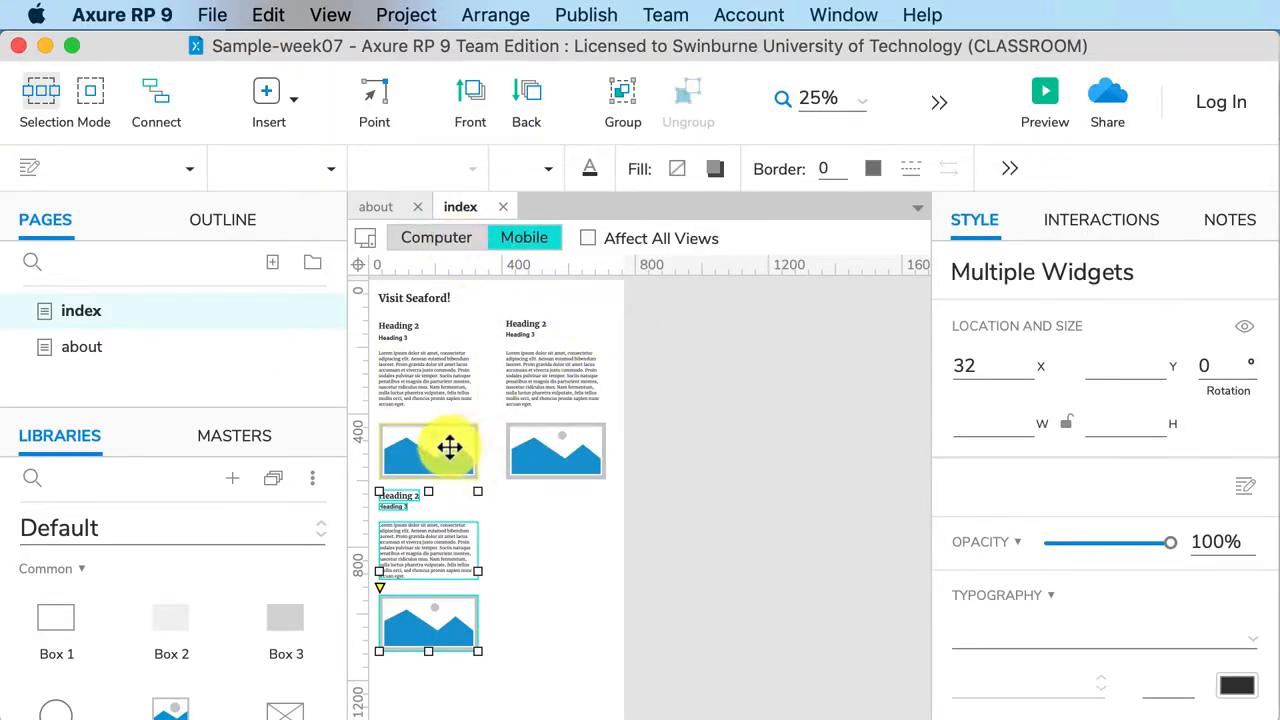
# Step: Select the section images and enter the names picture 1, picture 2 and picture 3
pyautogui.click(222, 219)
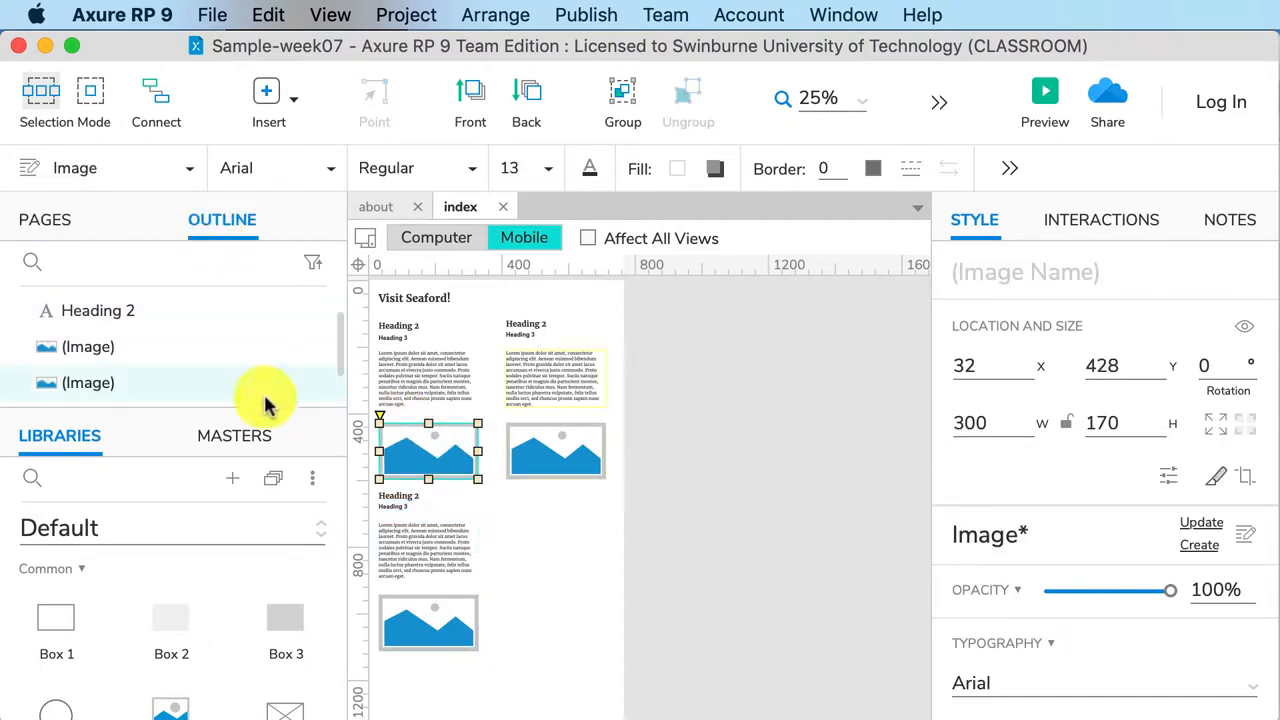
pyautogui.click(1025, 271)
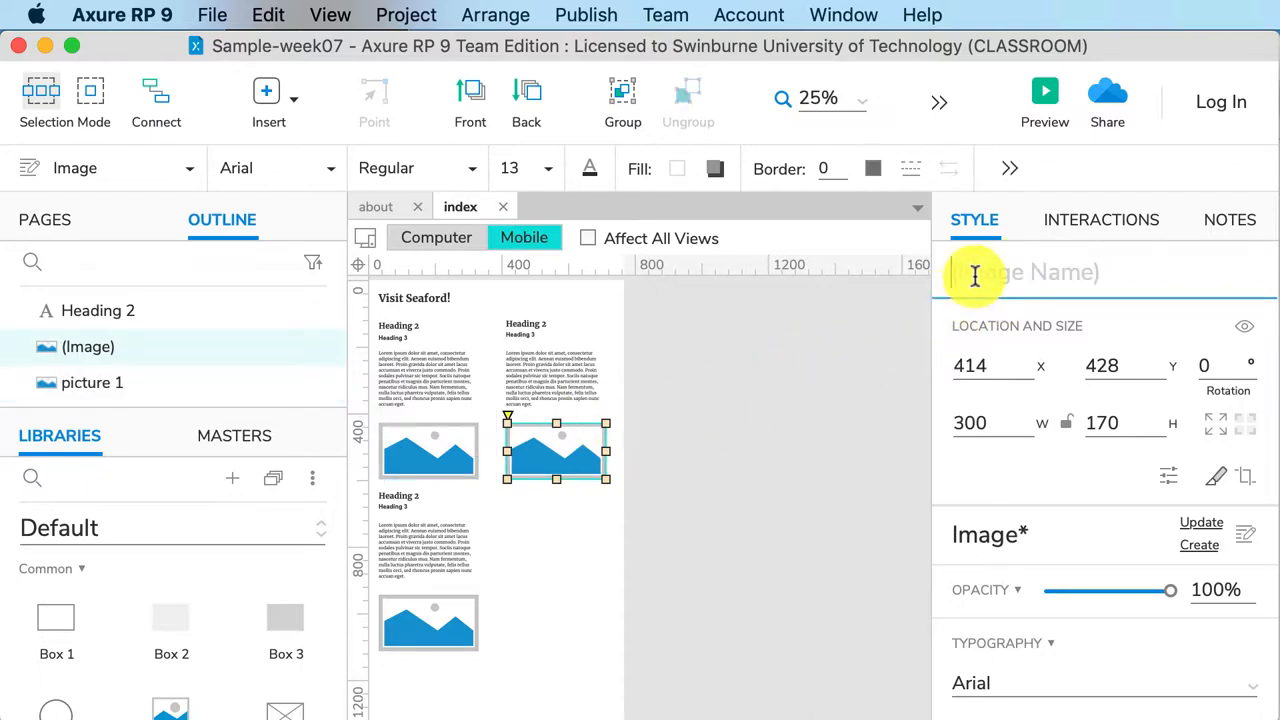
pyautogui.write('picture 2')
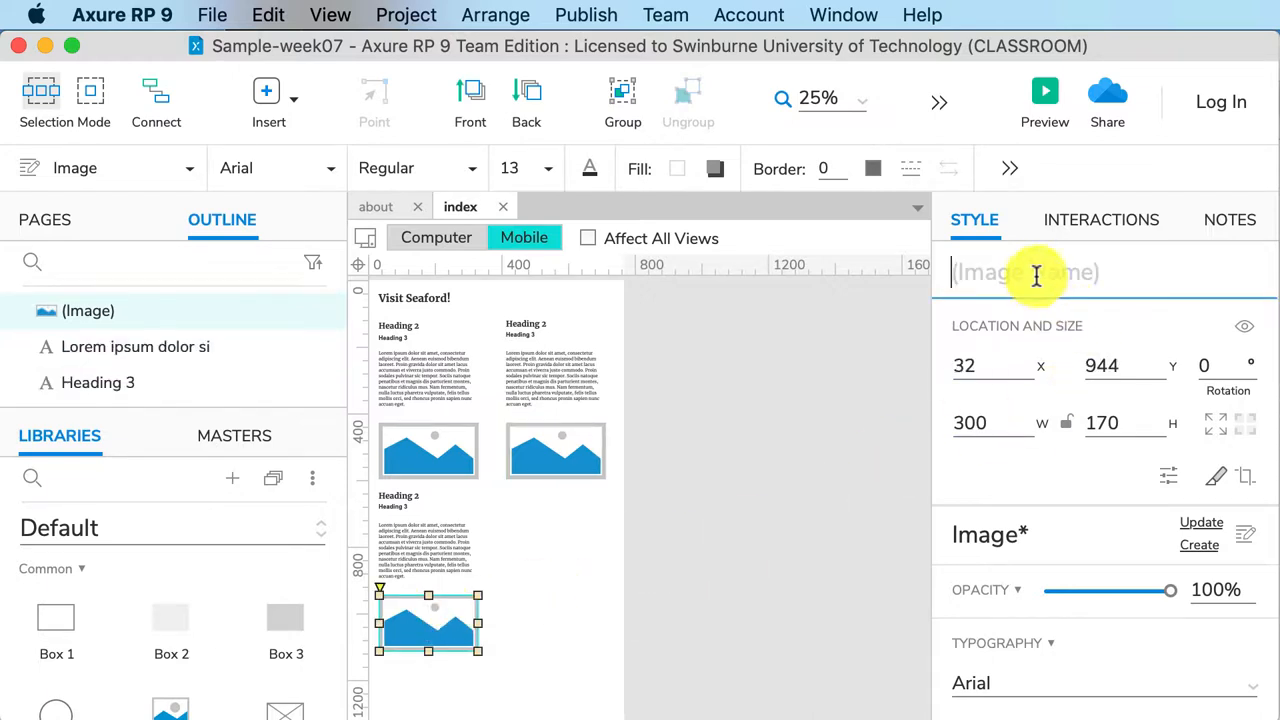
pyautogui.write('picture')
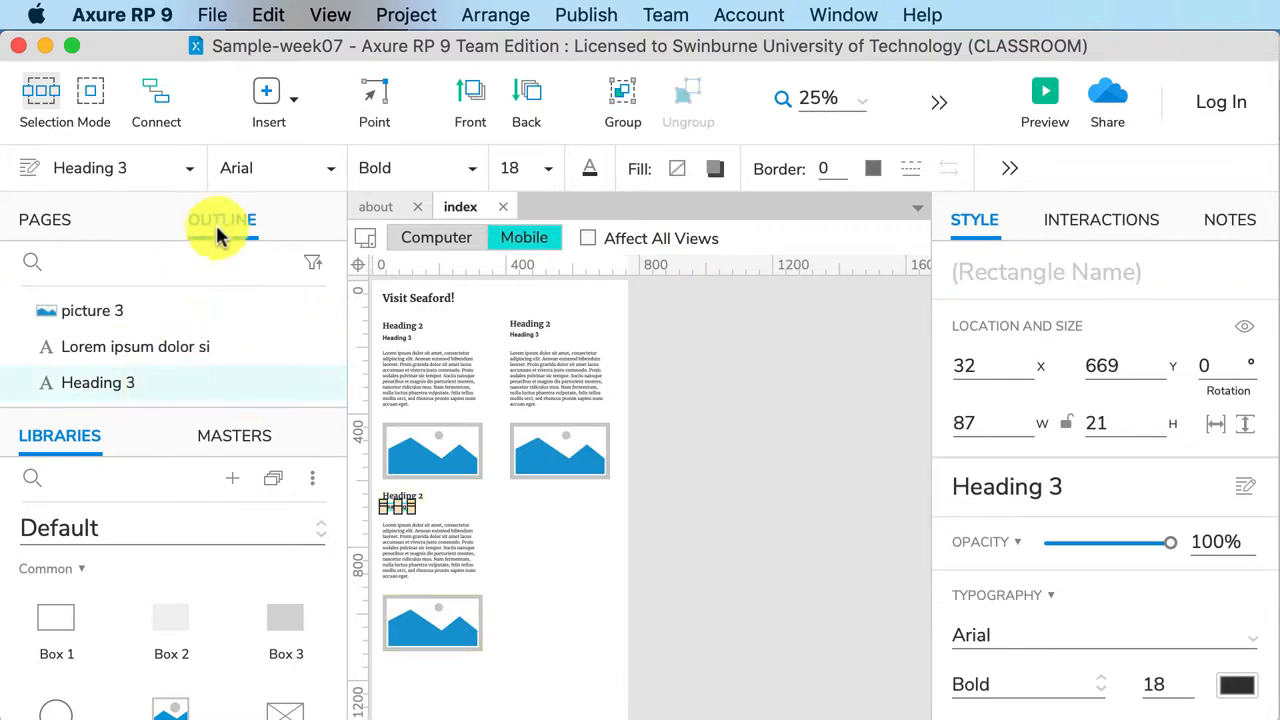
pyautogui.click(222, 219)
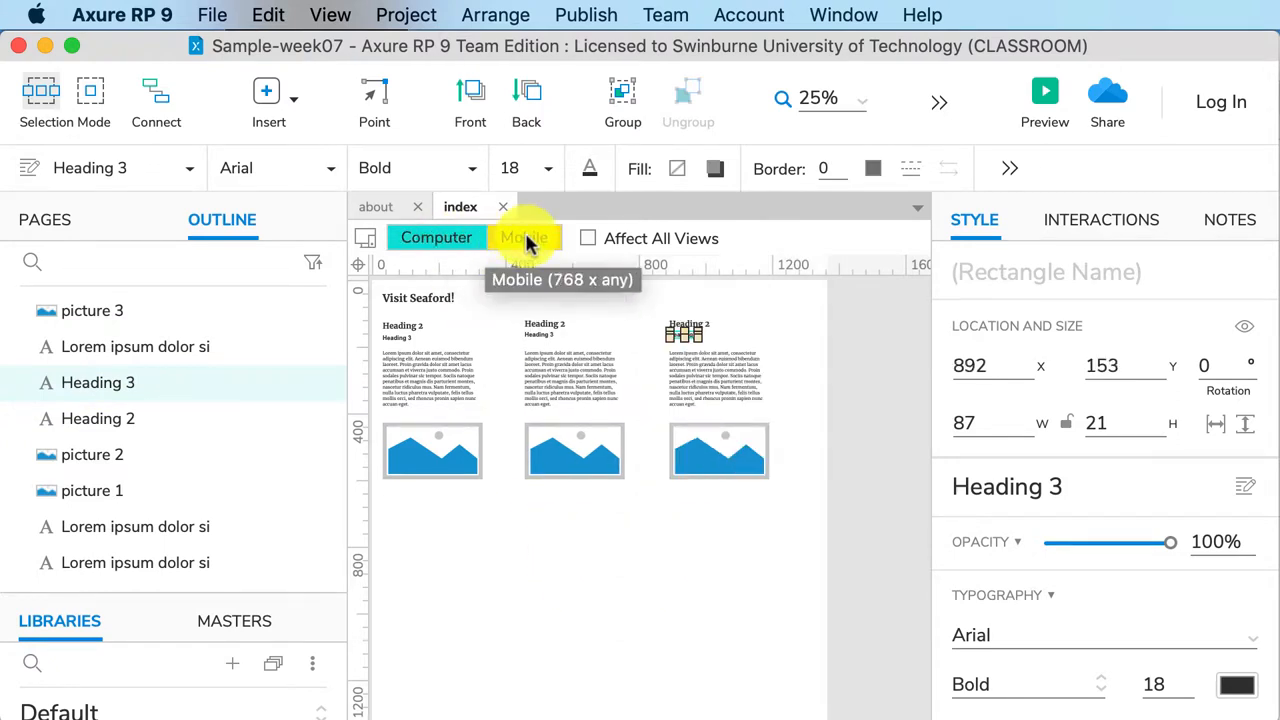
# Step: In the Mobile layout, select picture 3 and bring up its context options
pyautogui.click(524, 238)
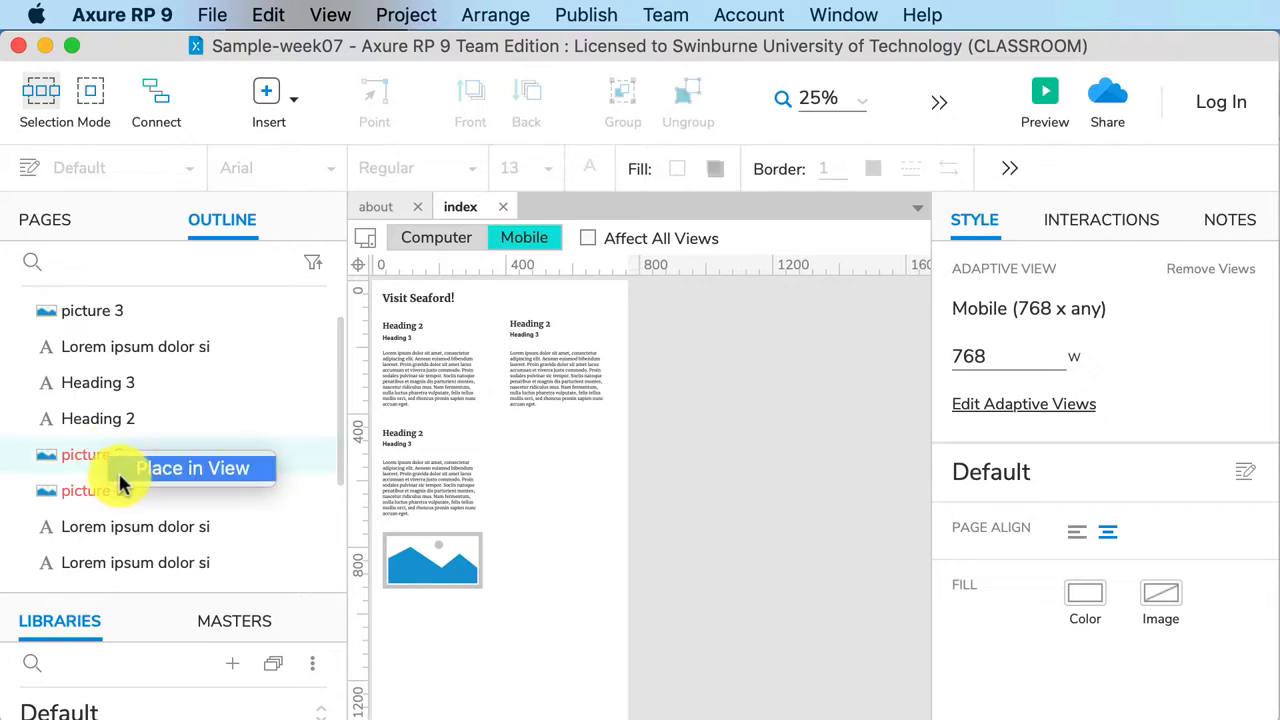
pyautogui.click(92, 310)
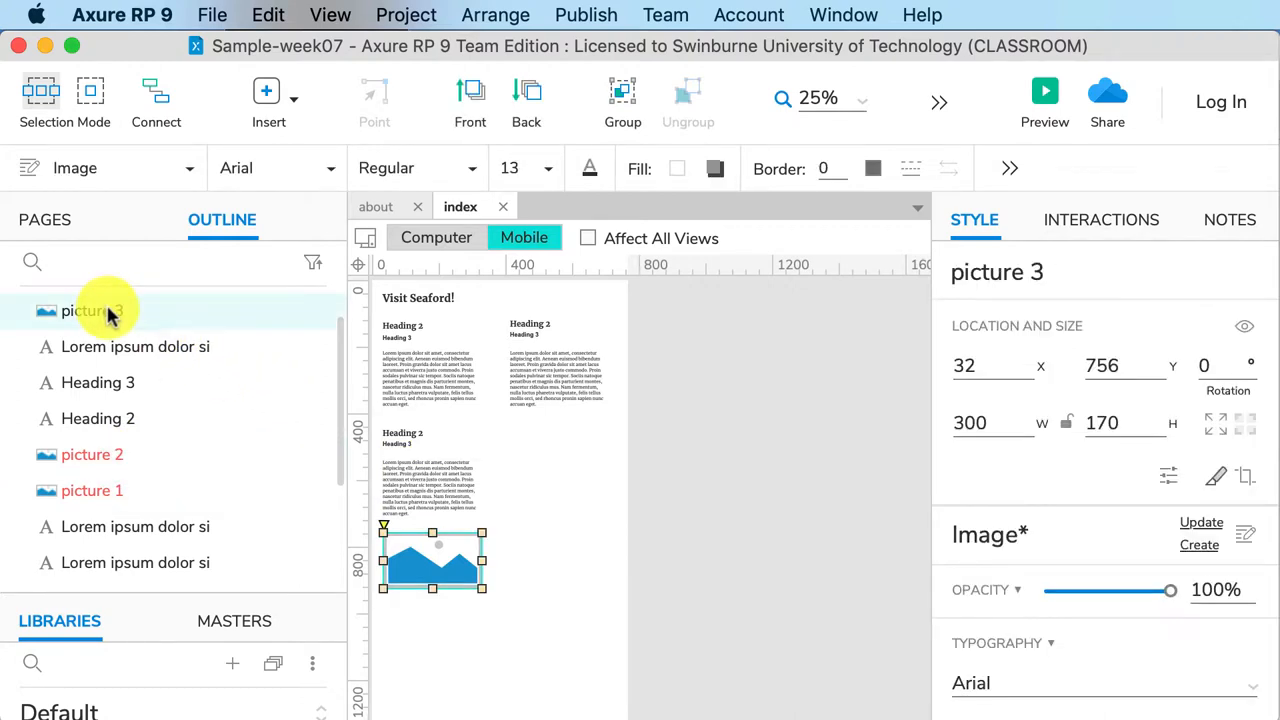
pyautogui.rightClick(92, 311)
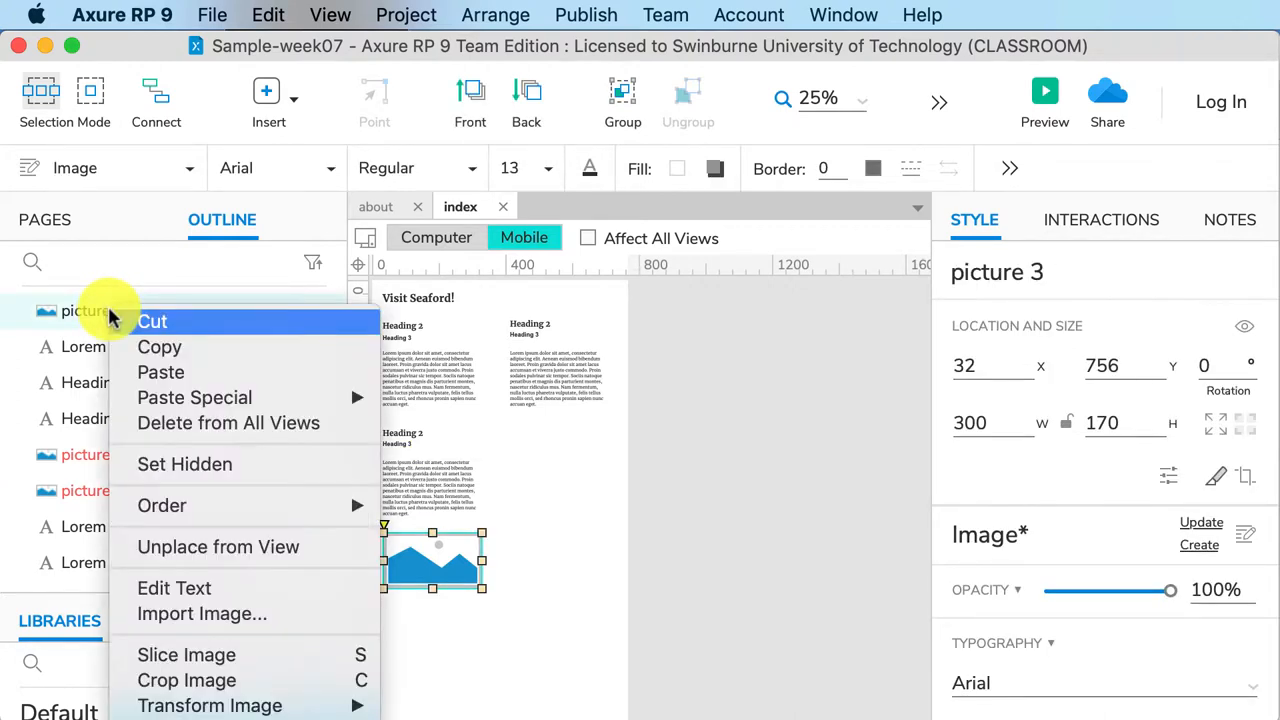
pyautogui.moveTo(160, 372)
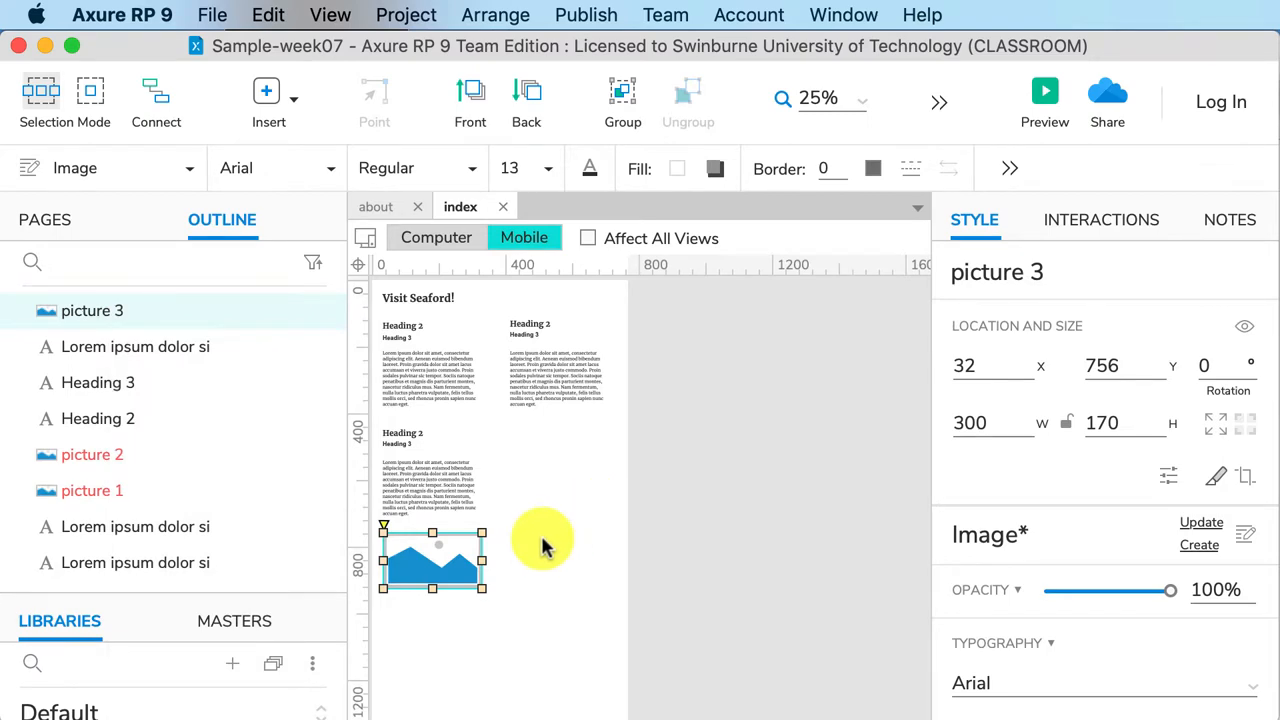
pyautogui.moveTo(843, 415)
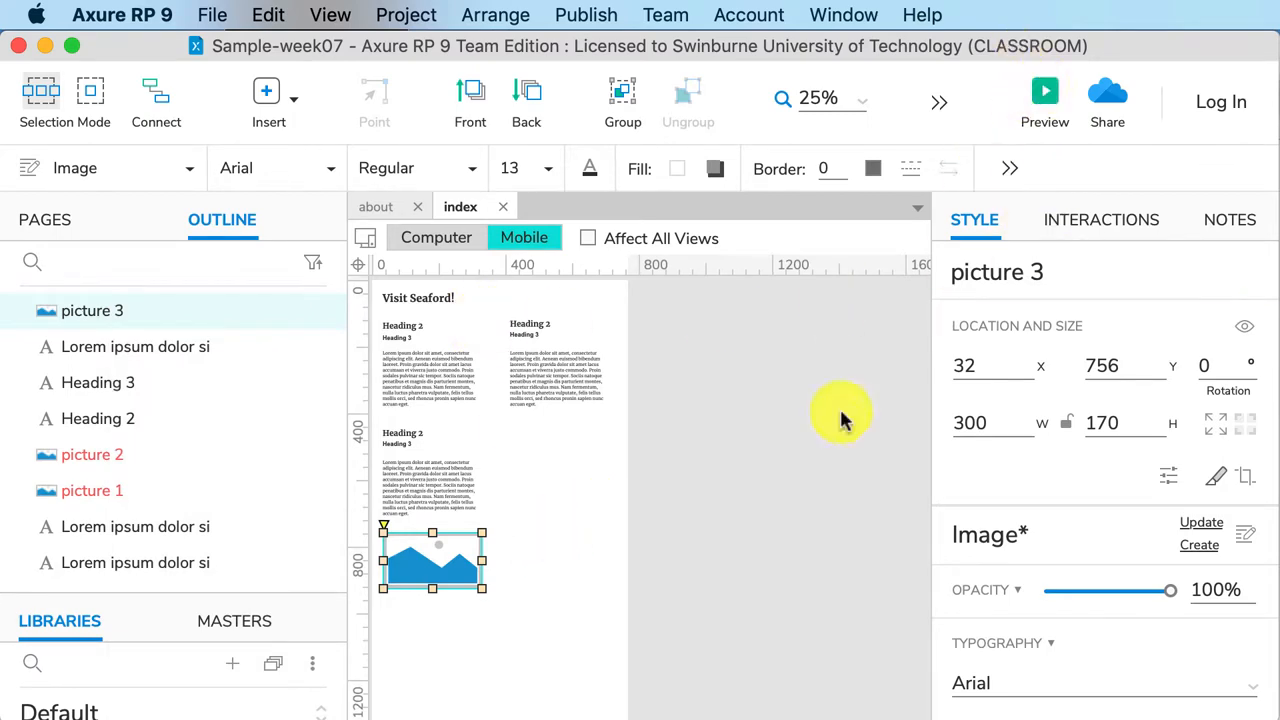
# Step: Preview the index page with picture 3 spanning both columns
pyautogui.click(1045, 90)
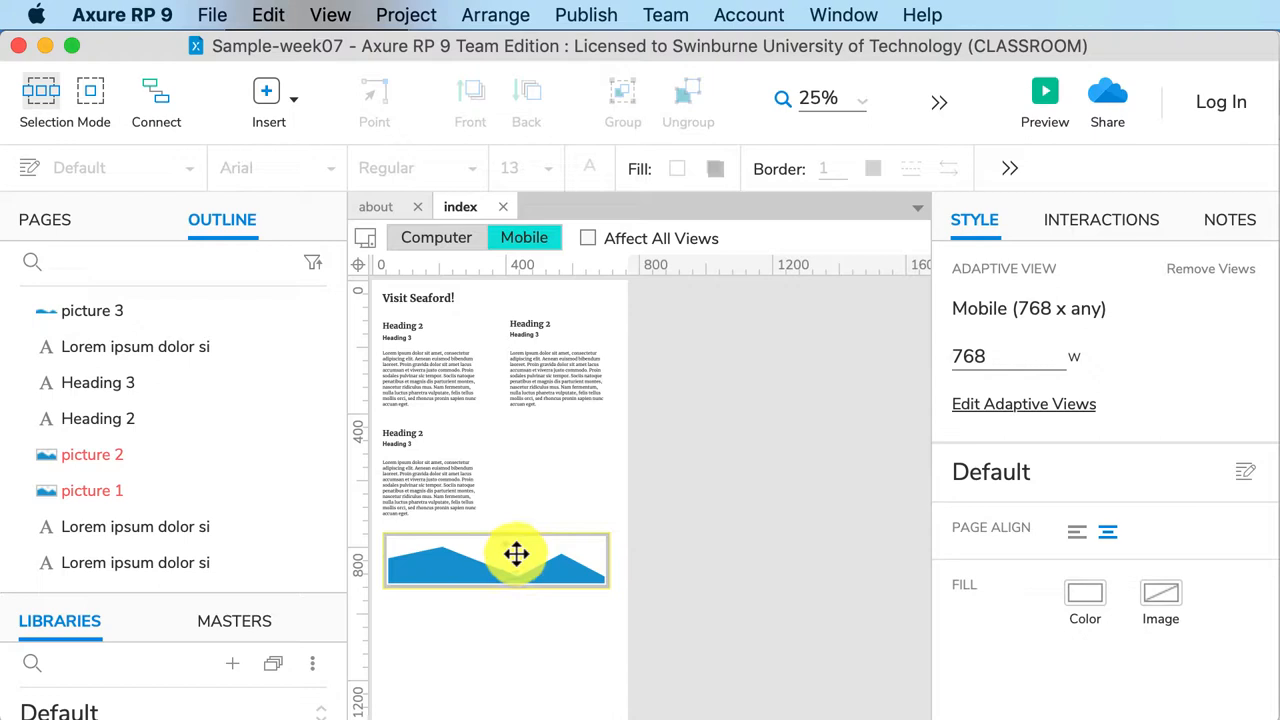
pyautogui.click(436, 238)
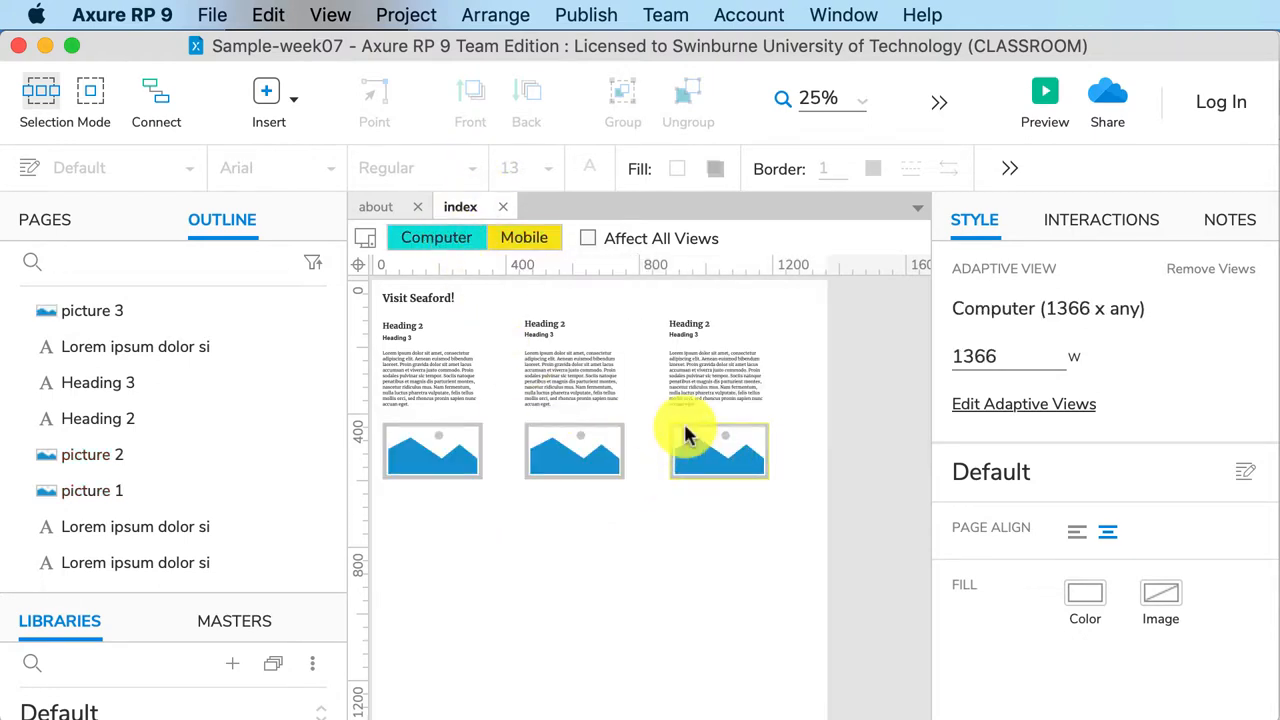
pyautogui.click(524, 238)
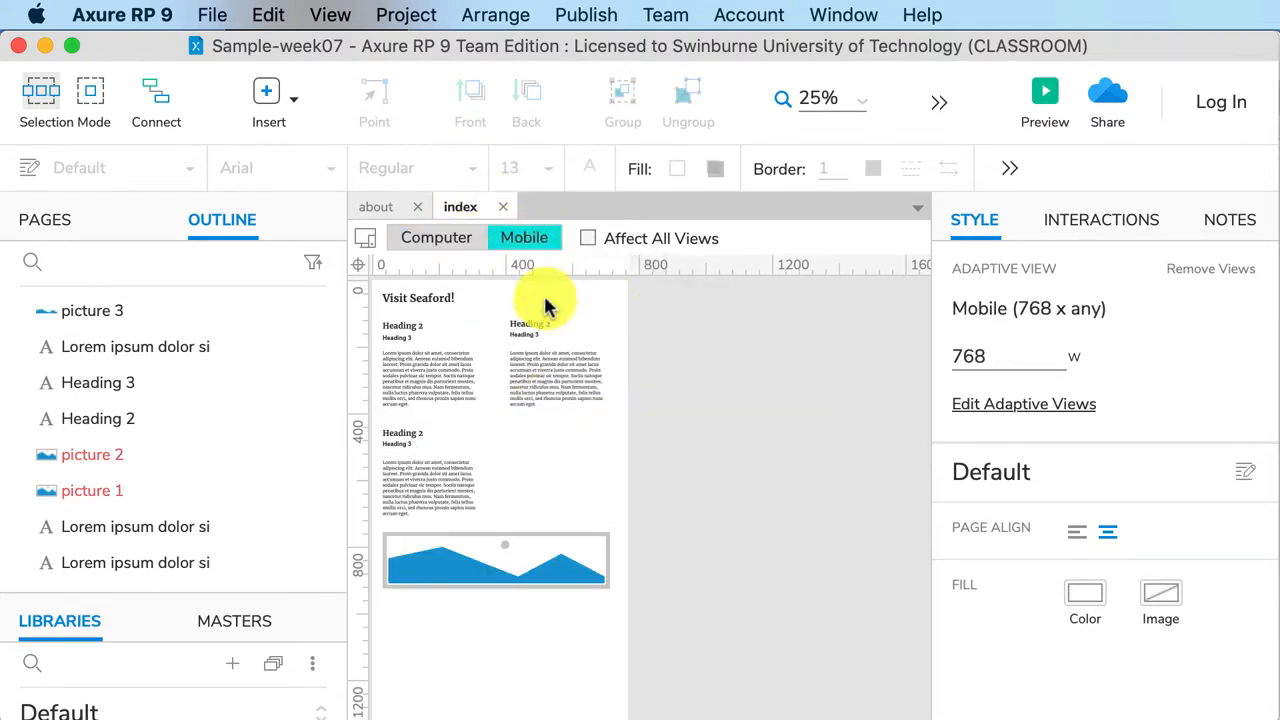
pyautogui.click(1044, 90)
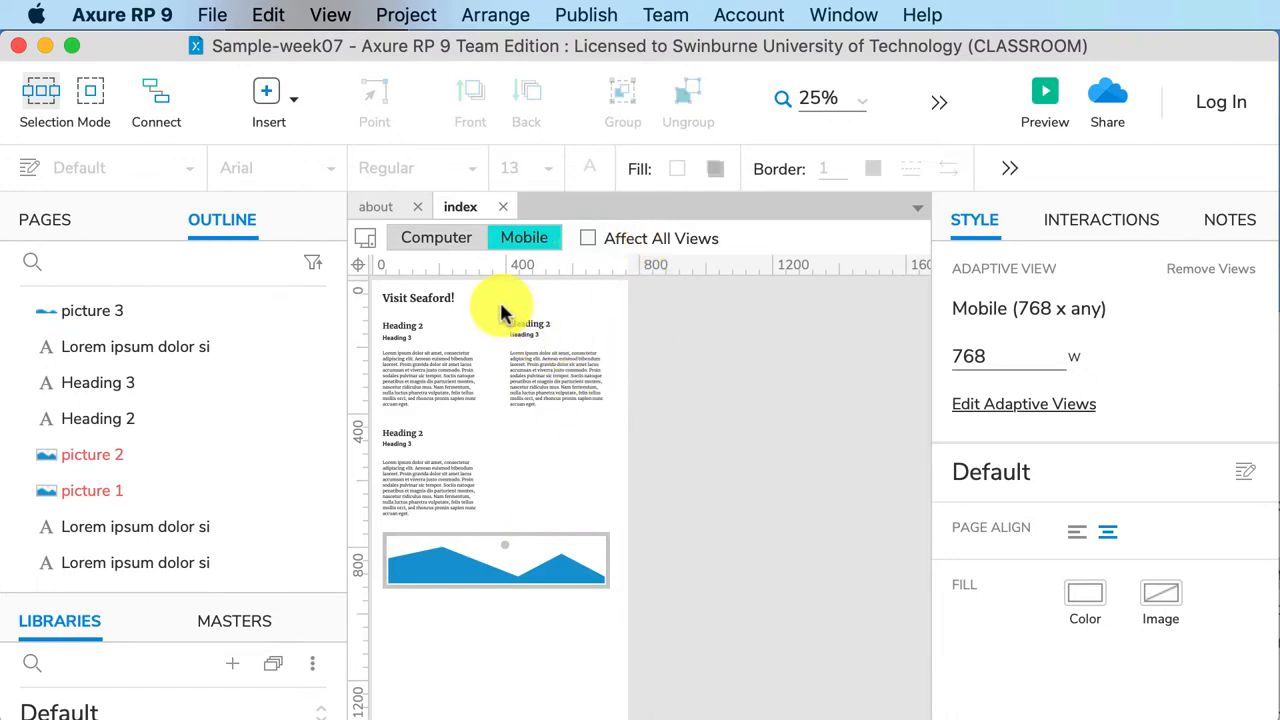
pyautogui.moveTo(490, 305)
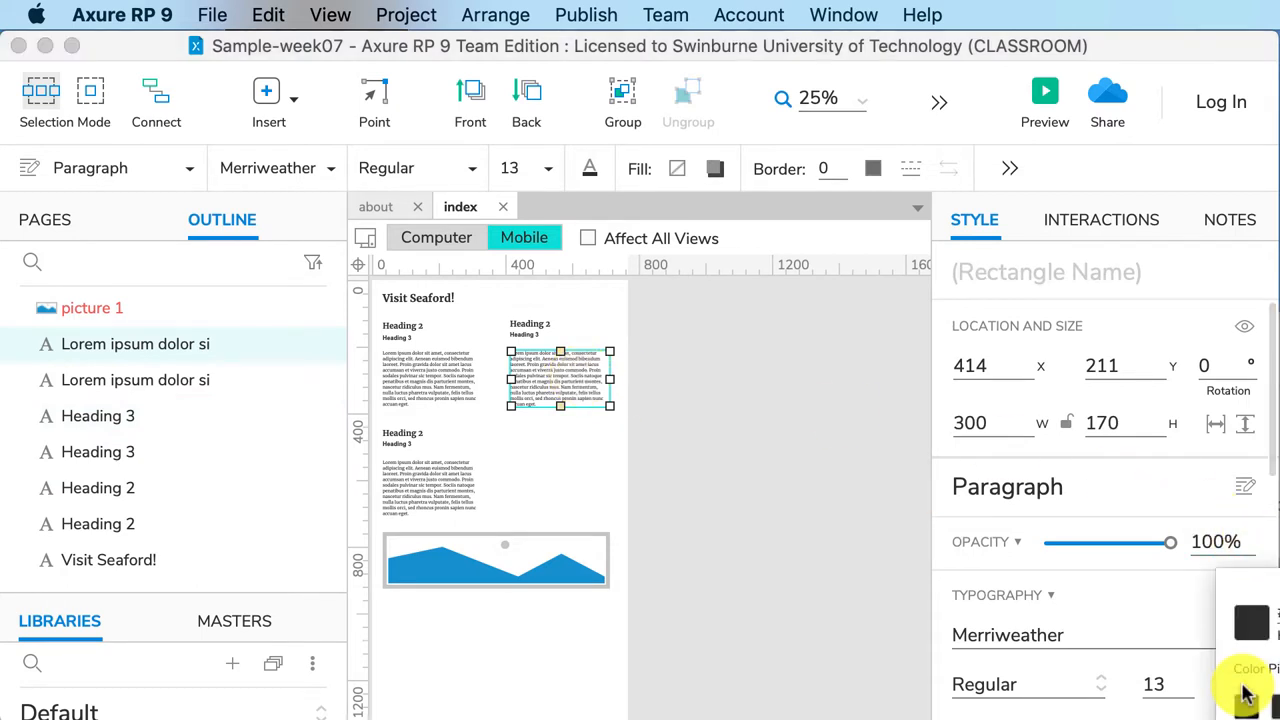
# Step: Colour the second paragraph blue, then switch between the Computer and other layouts to compare
pyautogui.click(1251, 623)
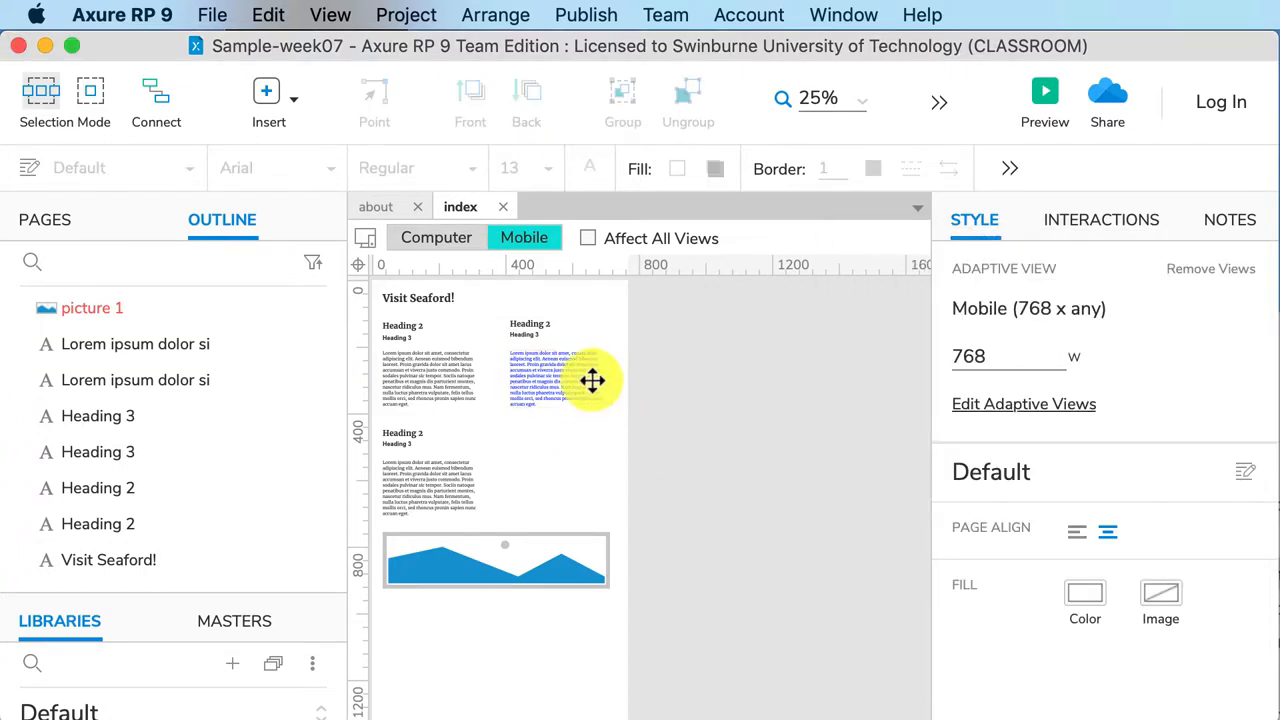
pyautogui.moveTo(436, 238)
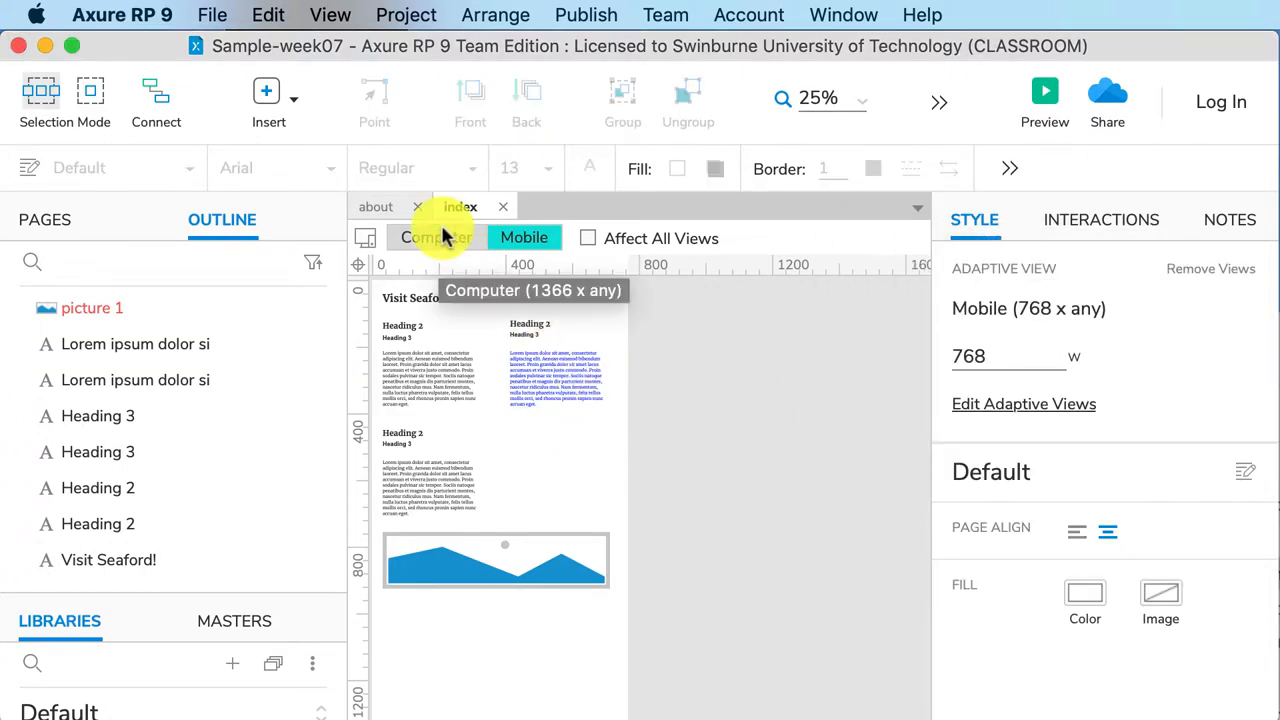
pyautogui.click(436, 237)
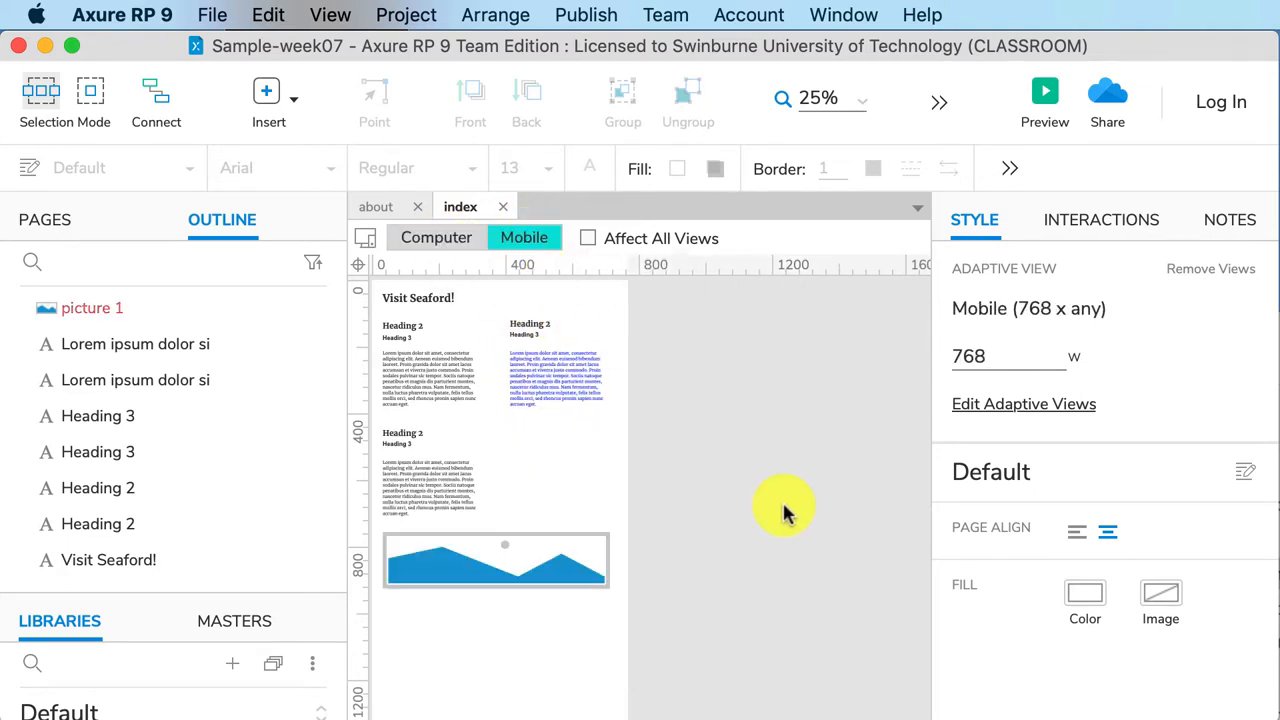
pyautogui.click(588, 238)
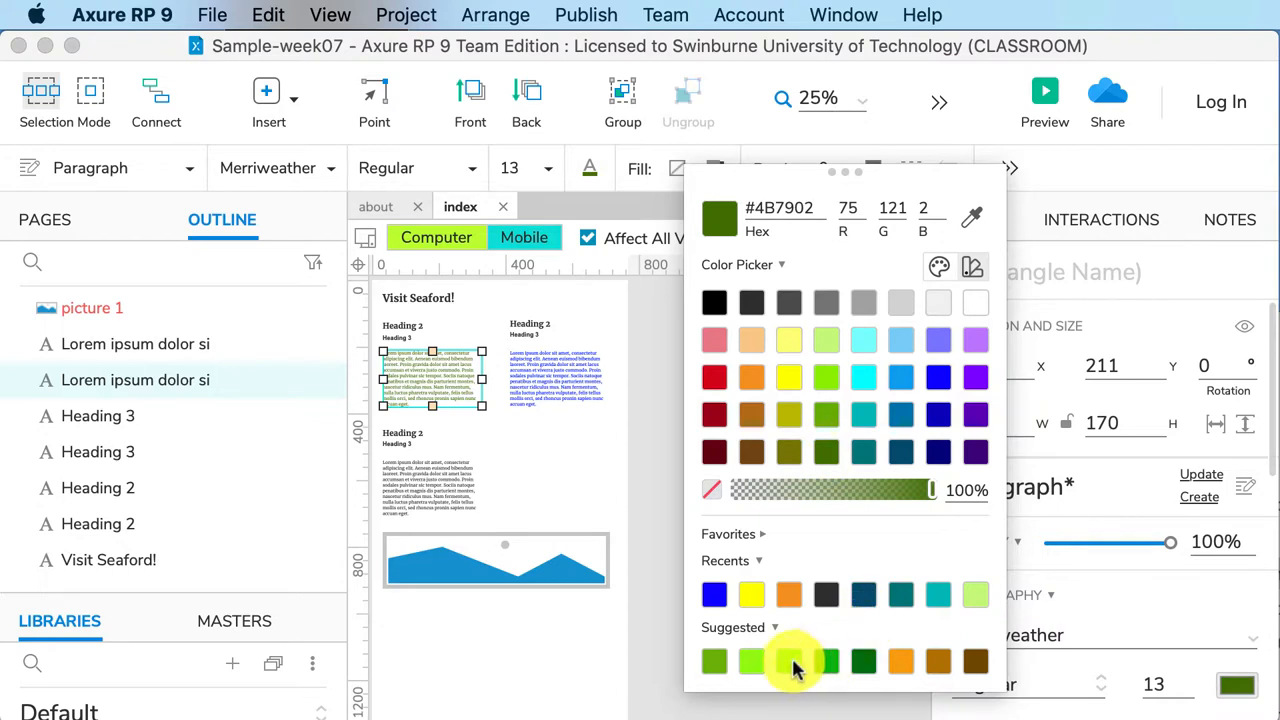
# Step: Colour the first paragraph green across all views and preview the index page
pyautogui.click(788, 660)
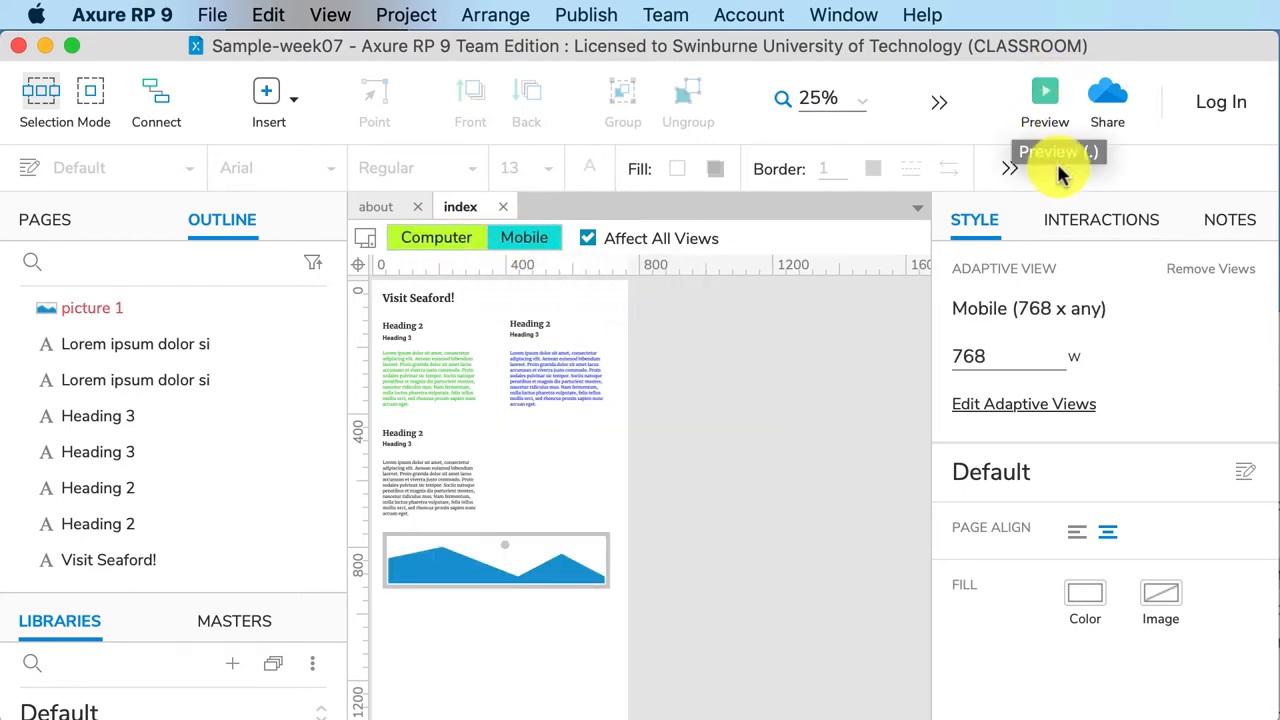
pyautogui.click(1044, 95)
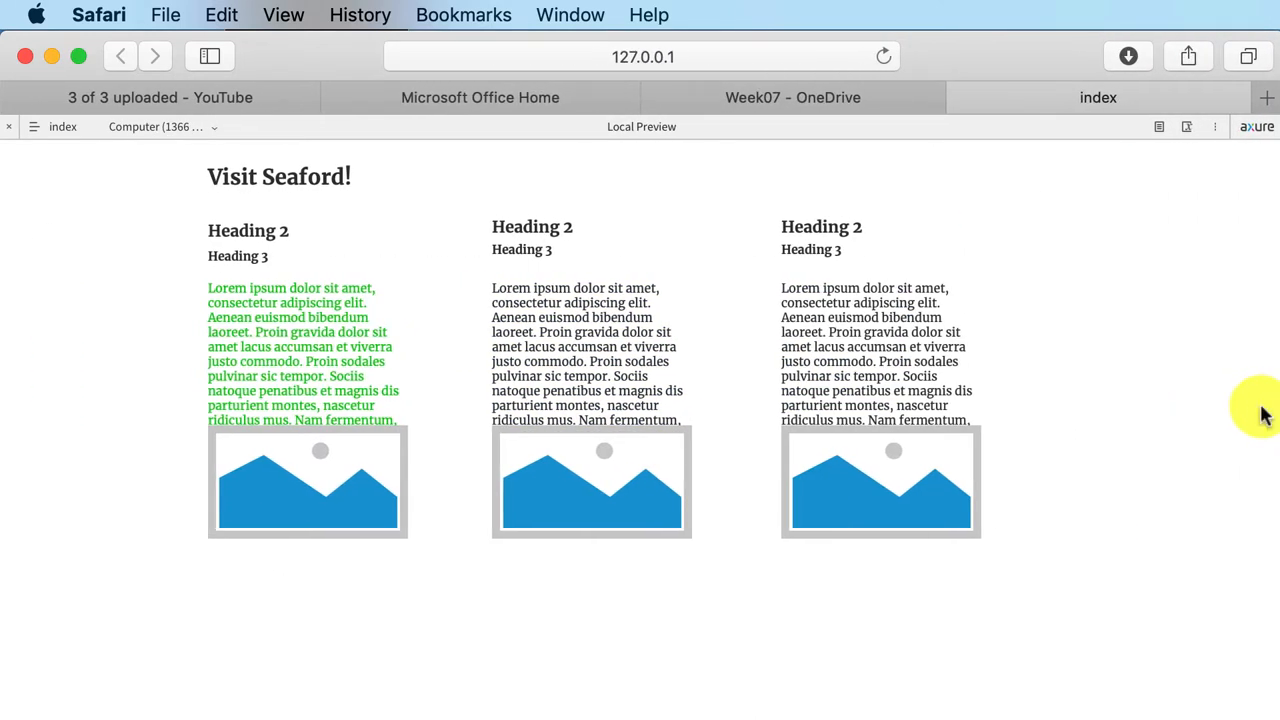
pyautogui.moveTo(1160, 445)
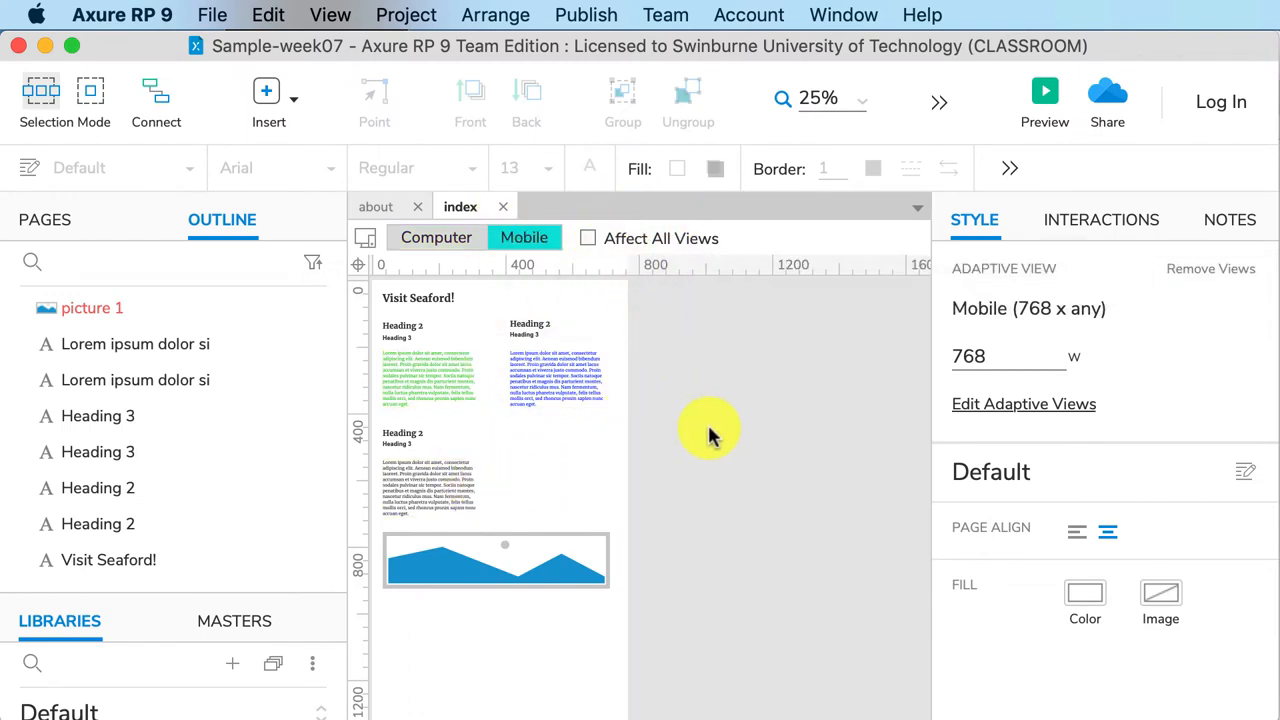
pyautogui.moveTo(45, 219)
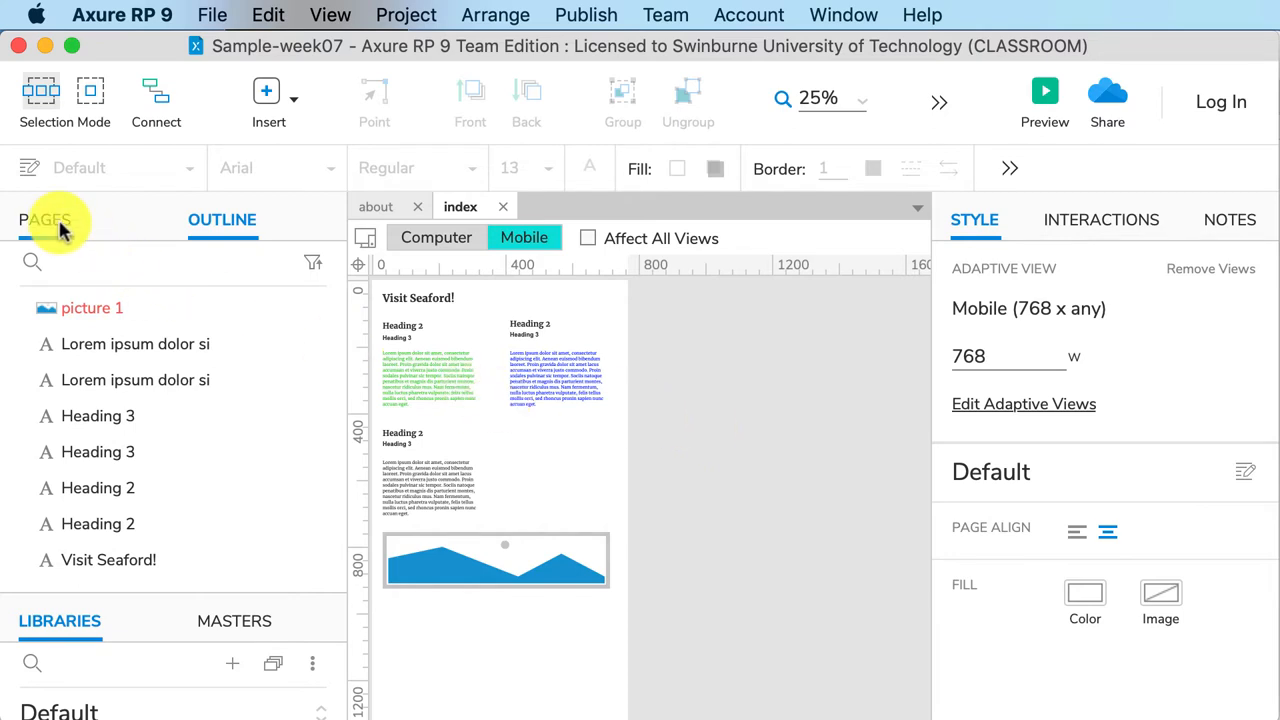
# Step: Show the pages list and start adding adaptive views to the about page
pyautogui.click(45, 219)
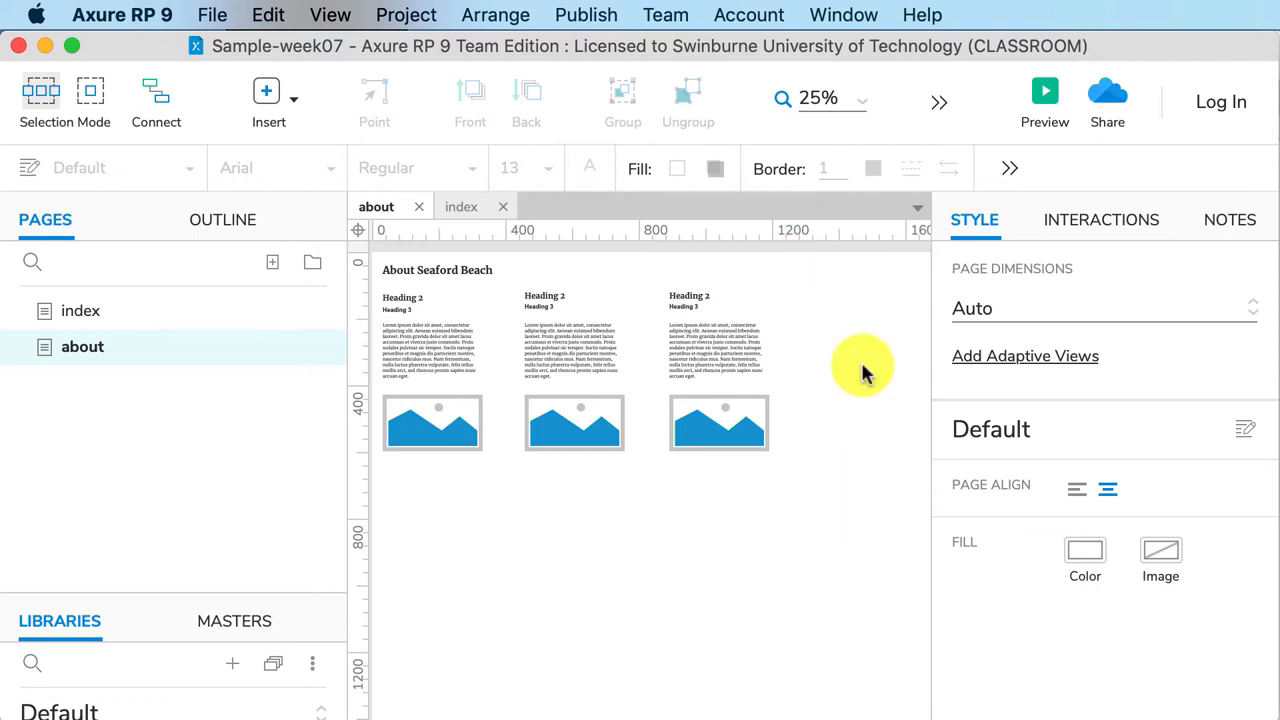
pyautogui.click(1025, 356)
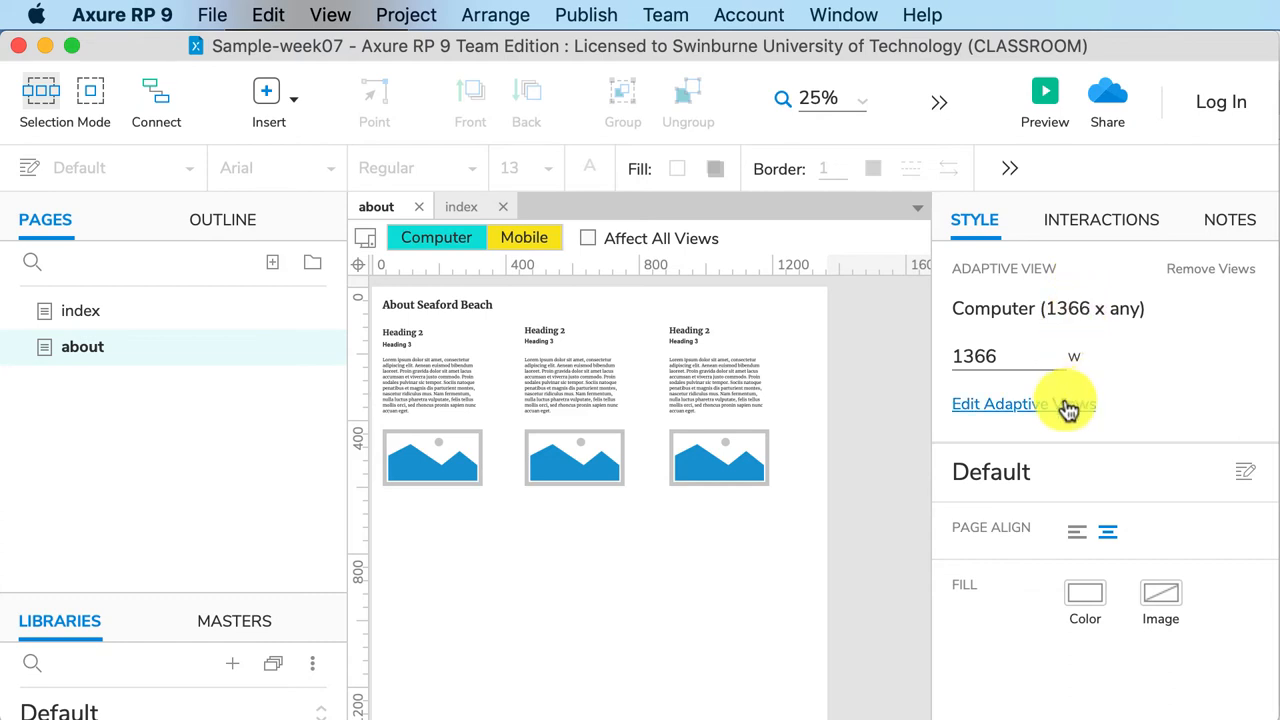
pyautogui.moveTo(850, 482)
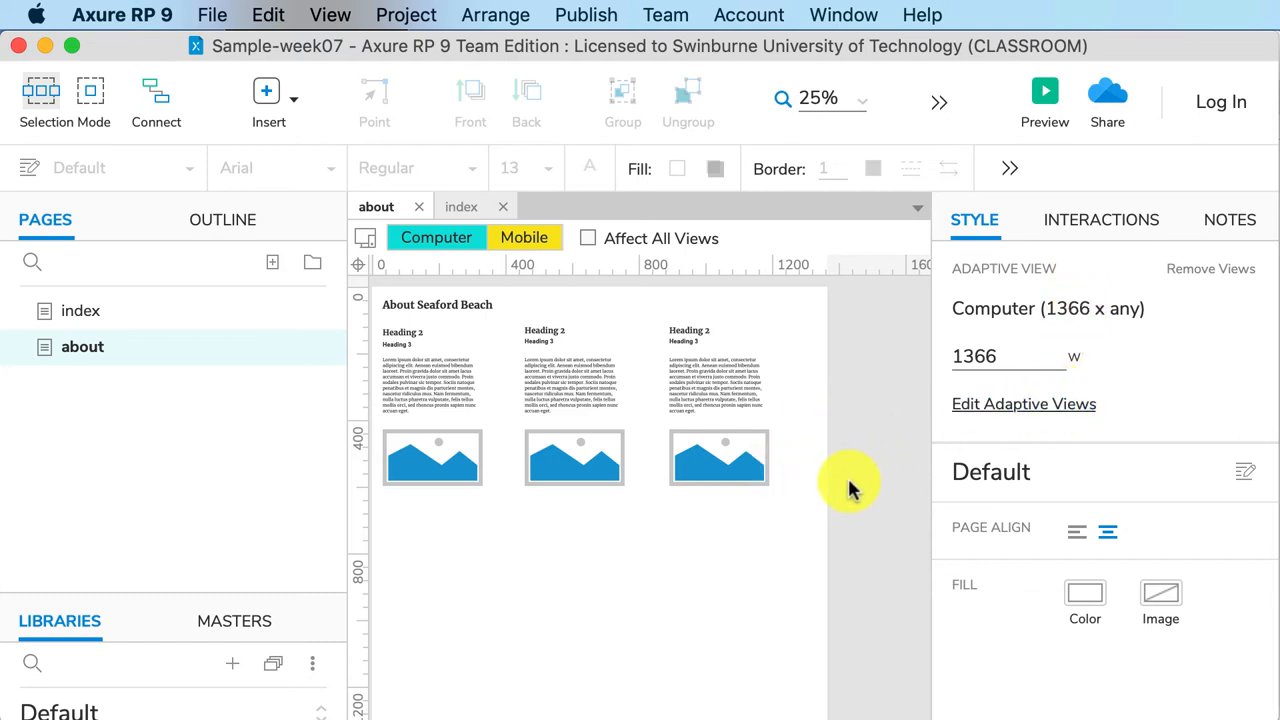